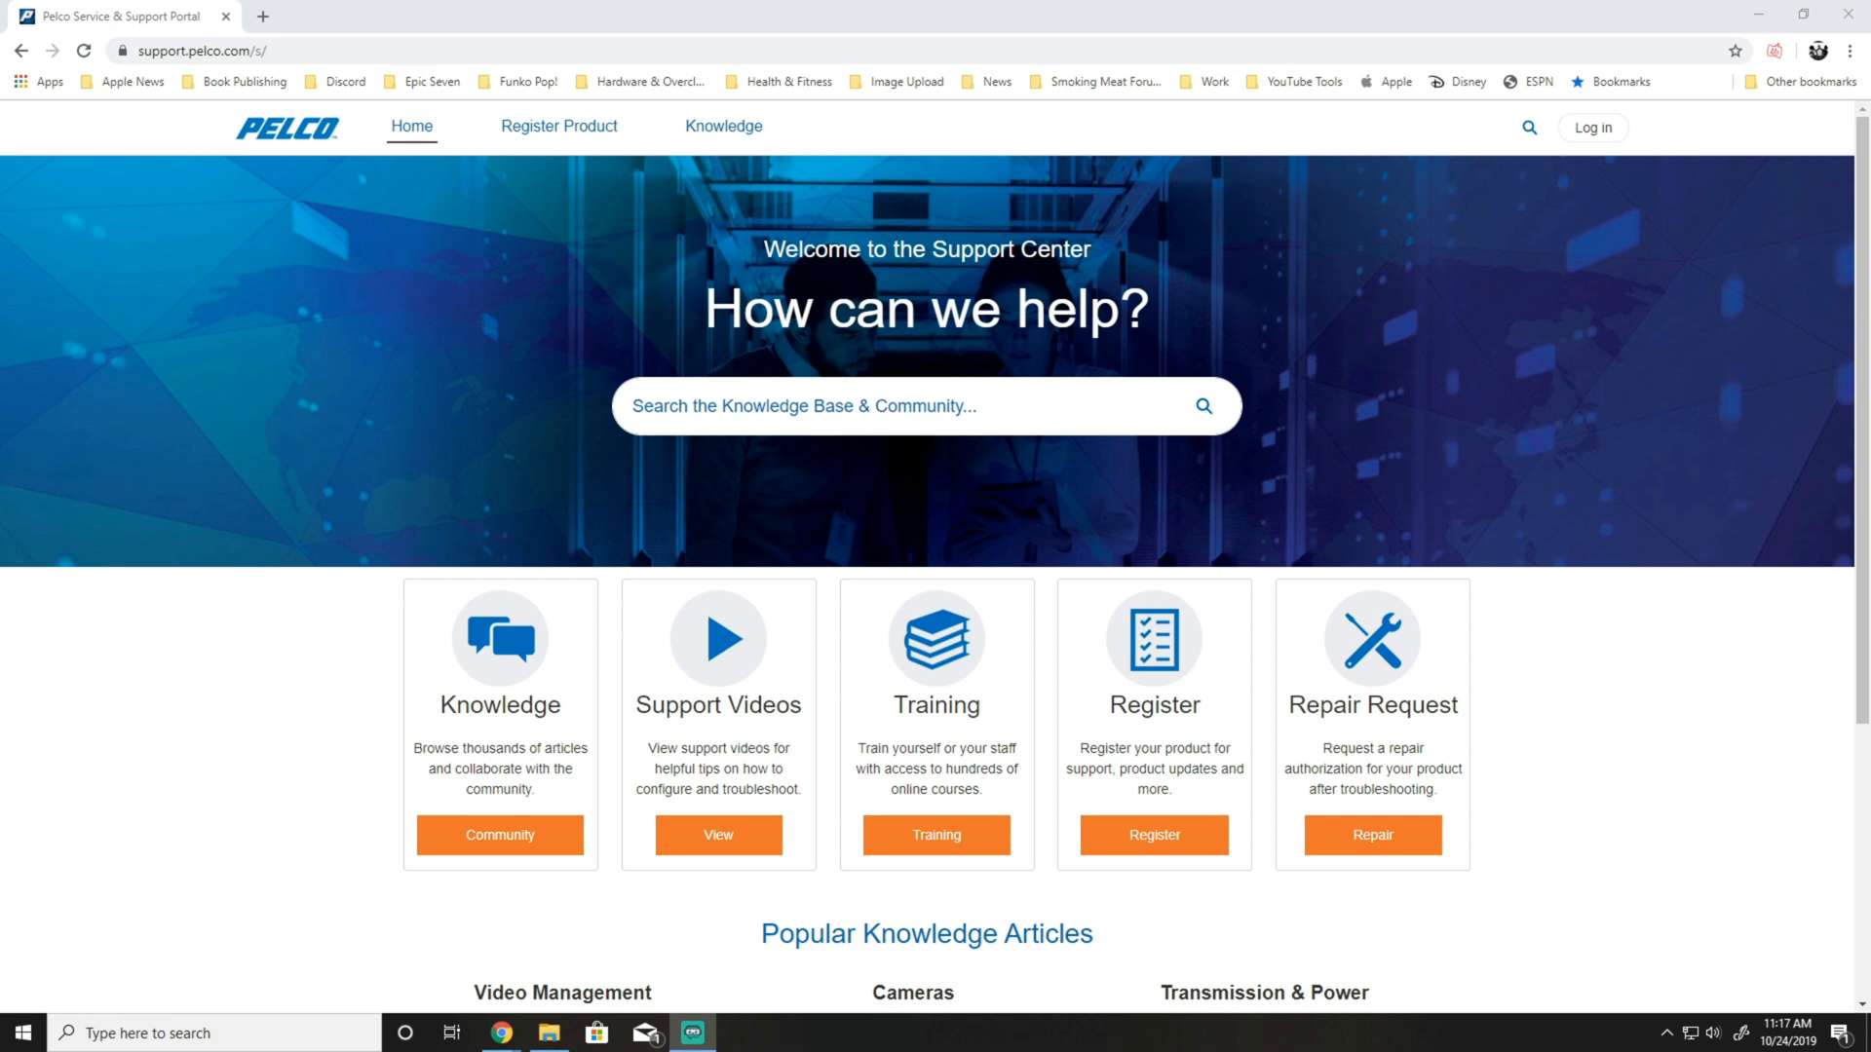
{"action": "mouse_move", "coordinate": [1549, 709]}
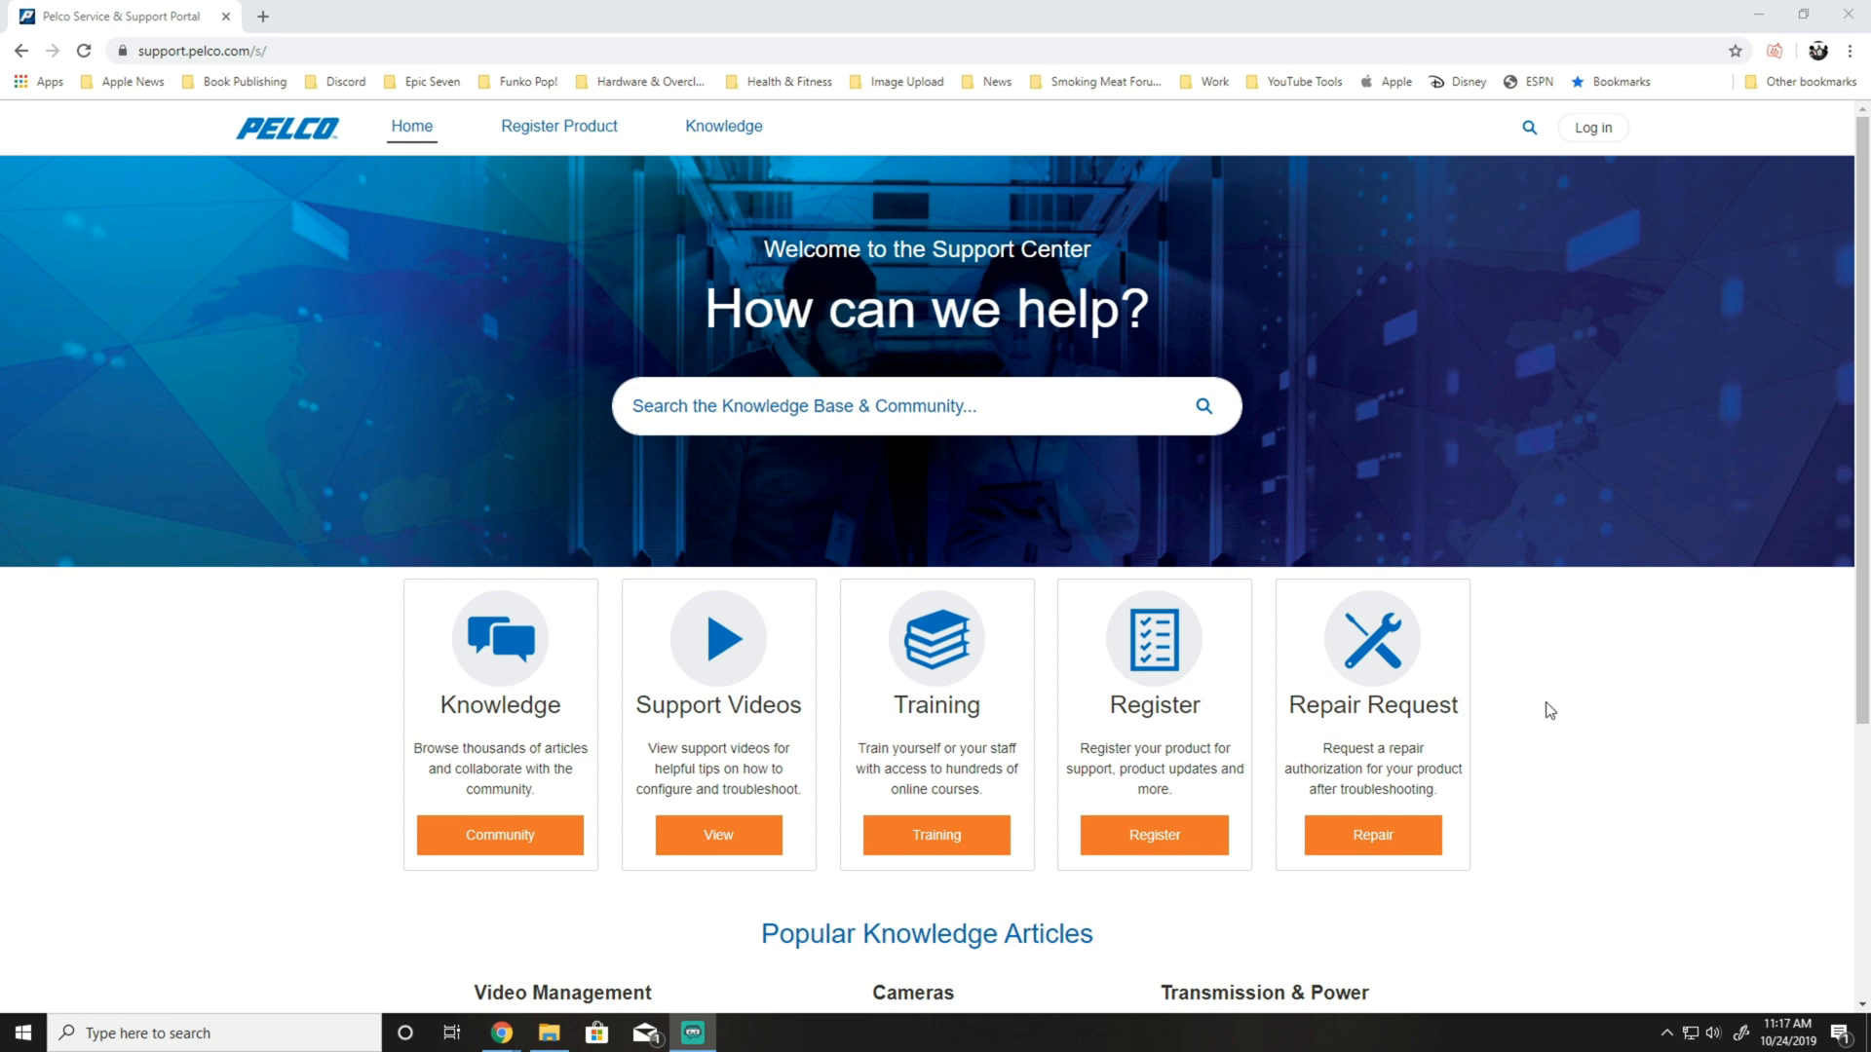
Open the 'How to factory default a NET5500 series' article from Popular Knowledge Articles
{"action": "scroll", "scroll_direction": "down", "scroll_amount": 3}
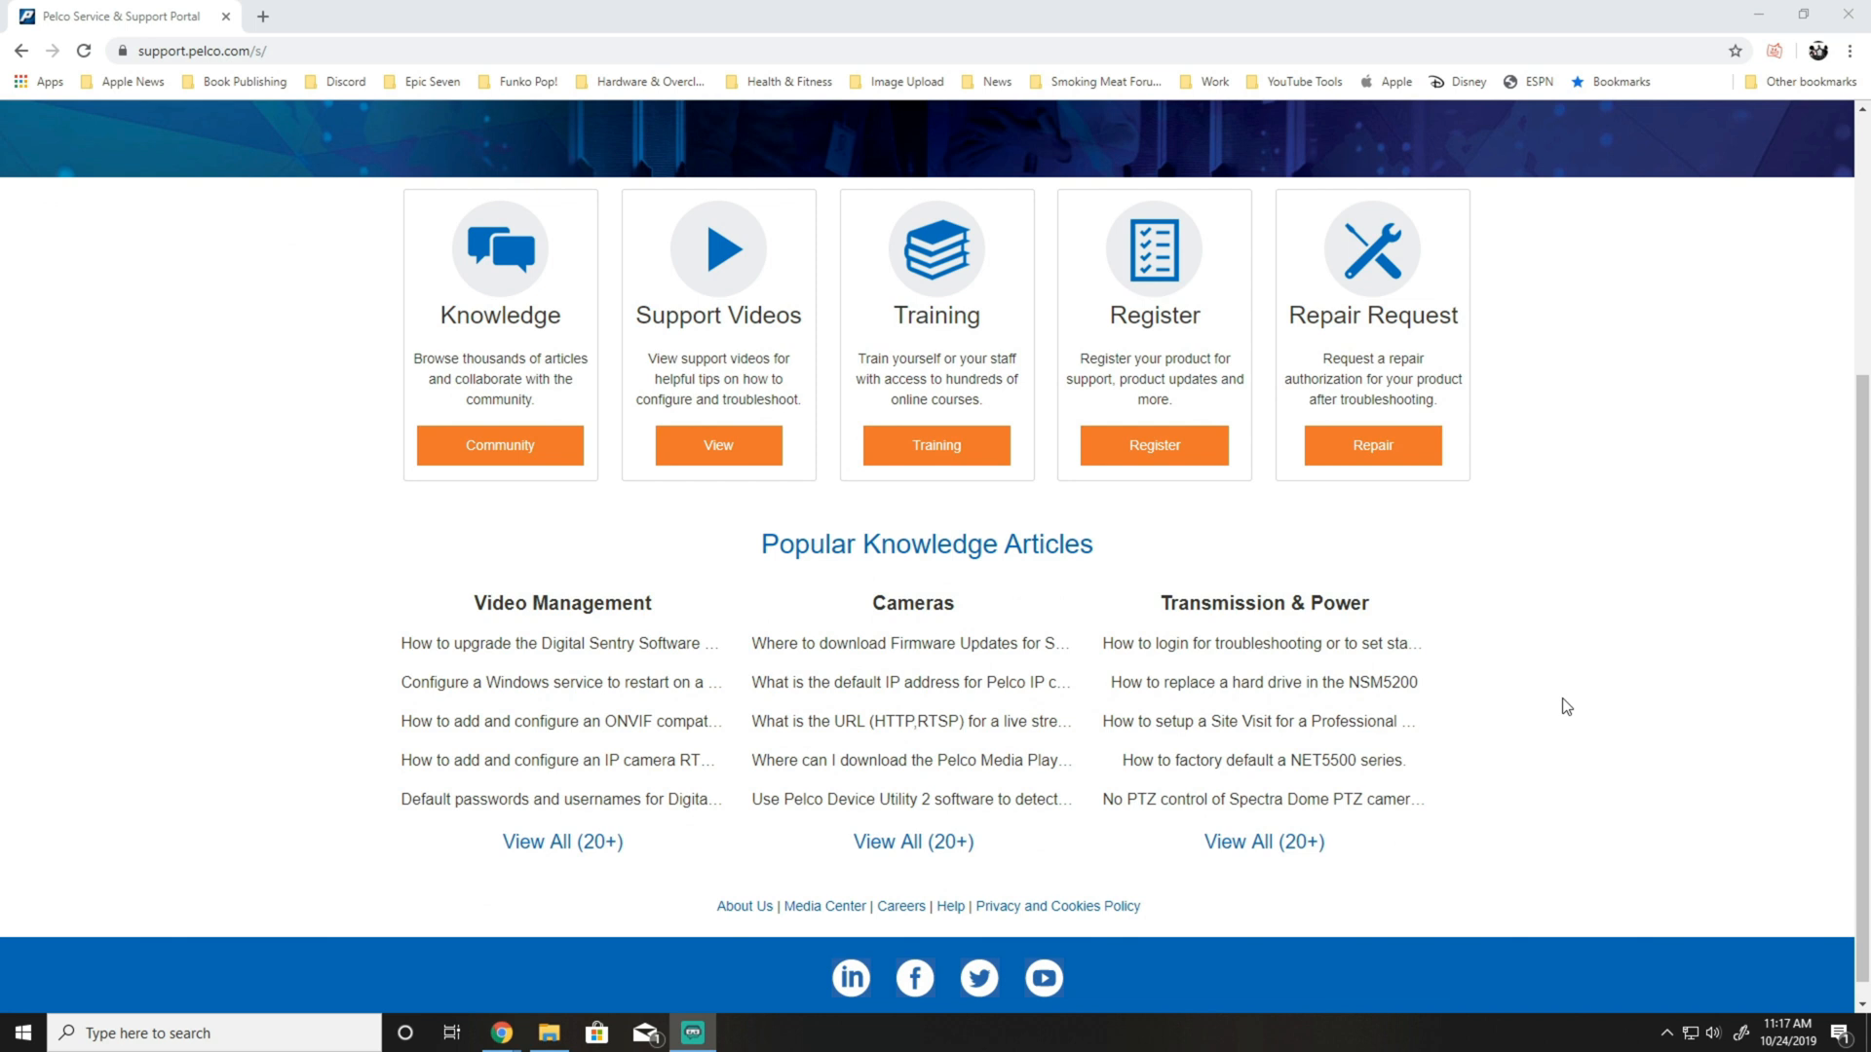
{"action": "mouse_move", "coordinate": [1338, 769]}
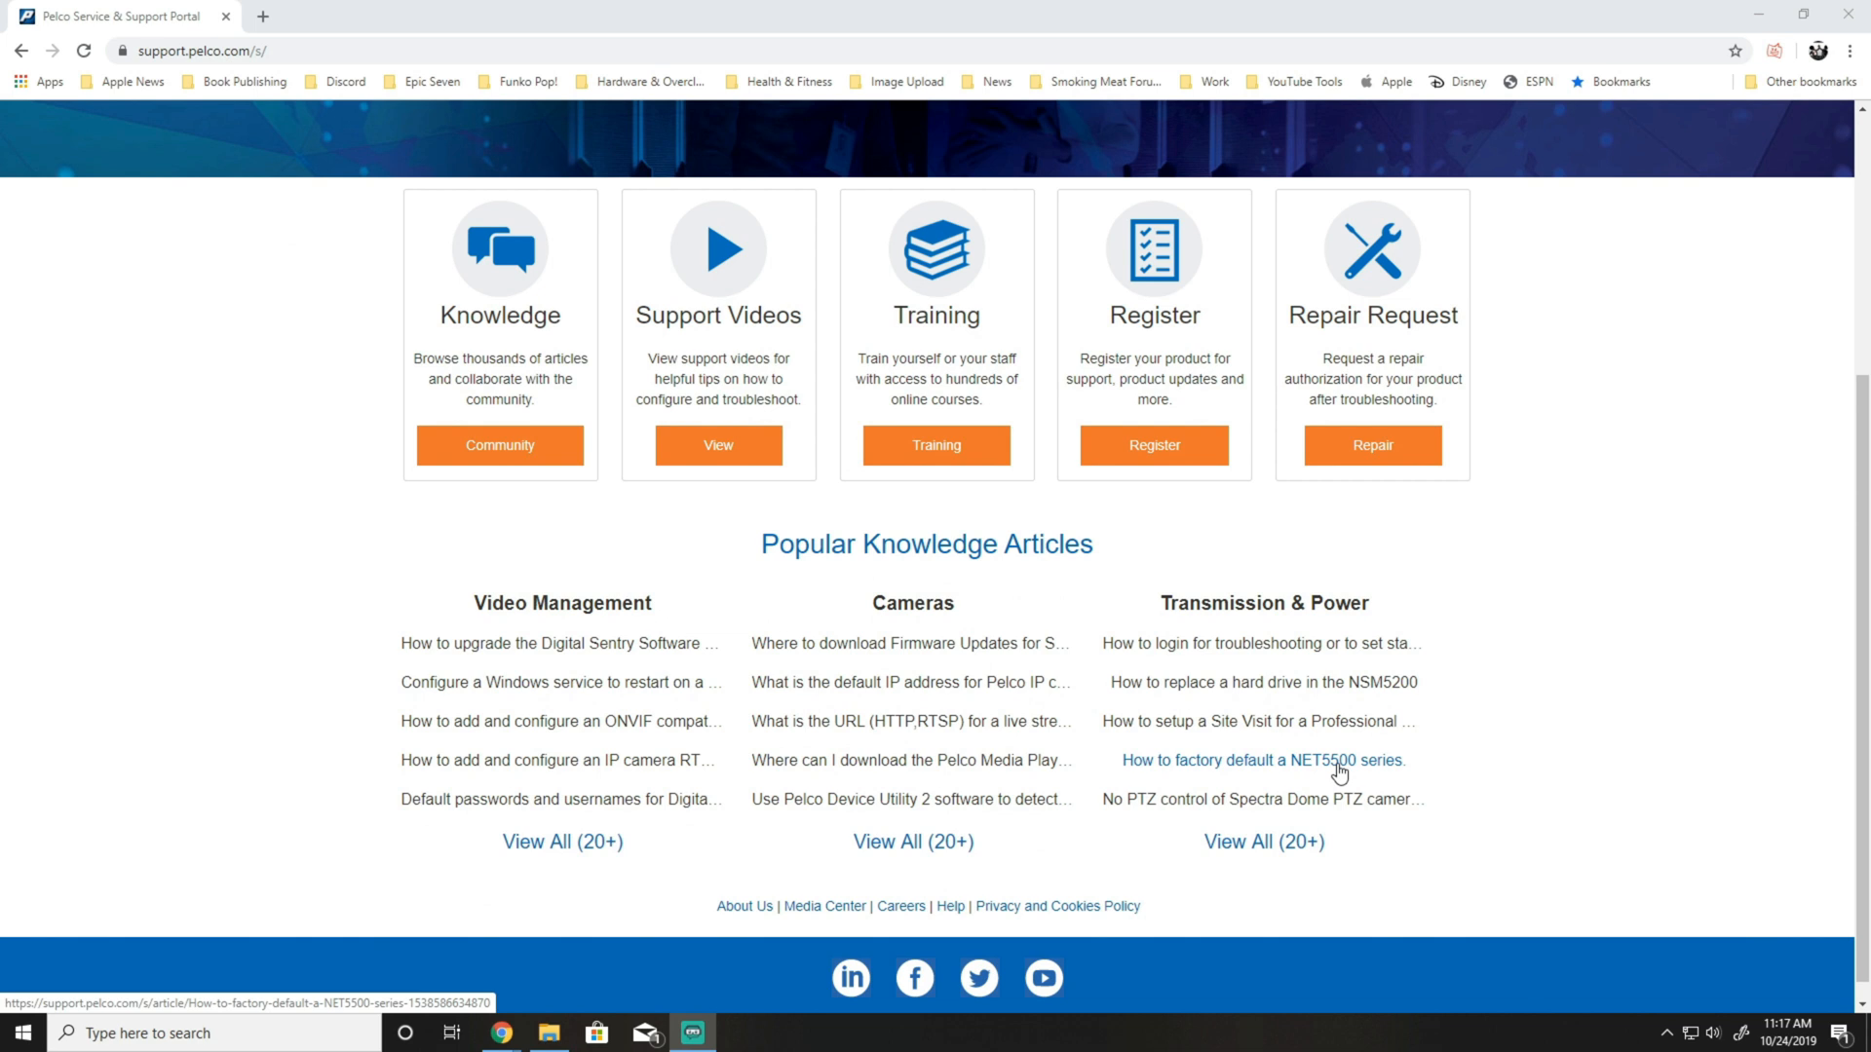
{"action": "left_click", "coordinate": [1261, 760]}
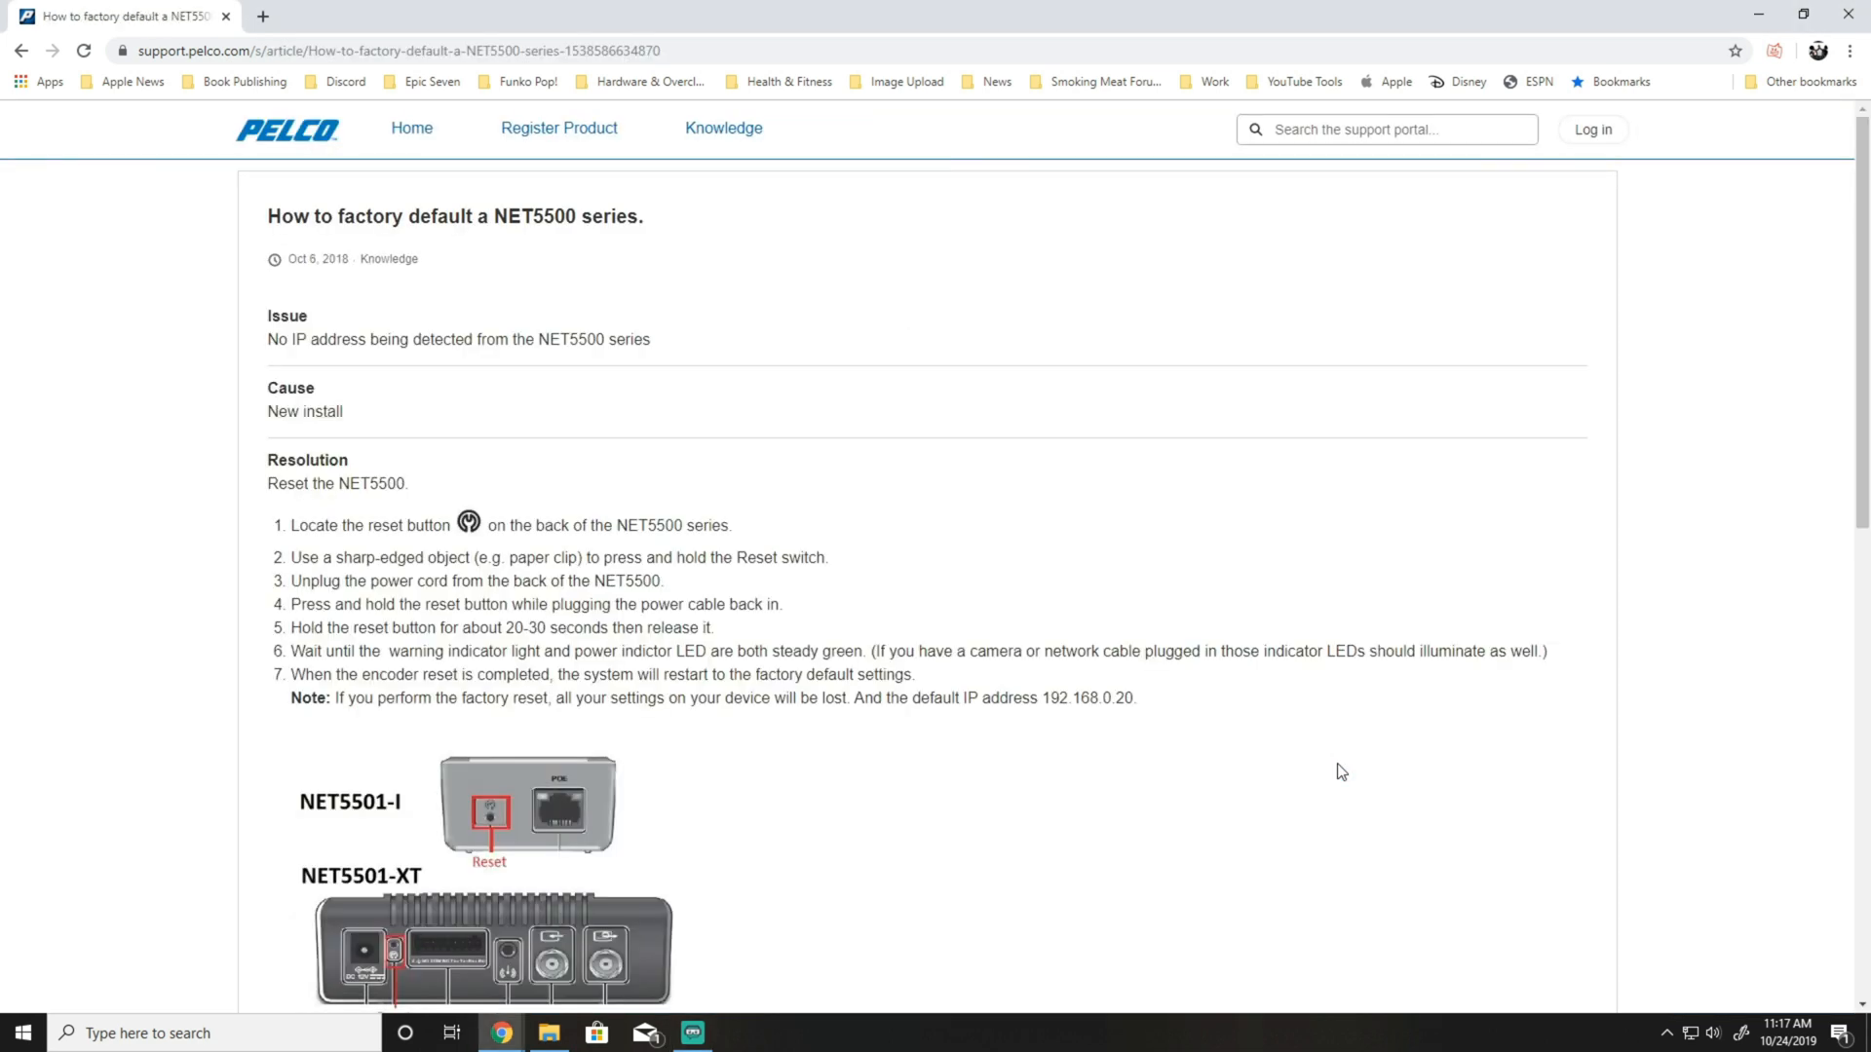
Scroll the article down to the NET5501-I through NET5516 reset-button diagrams
{"action": "scroll", "scroll_direction": "down", "scroll_amount": 3}
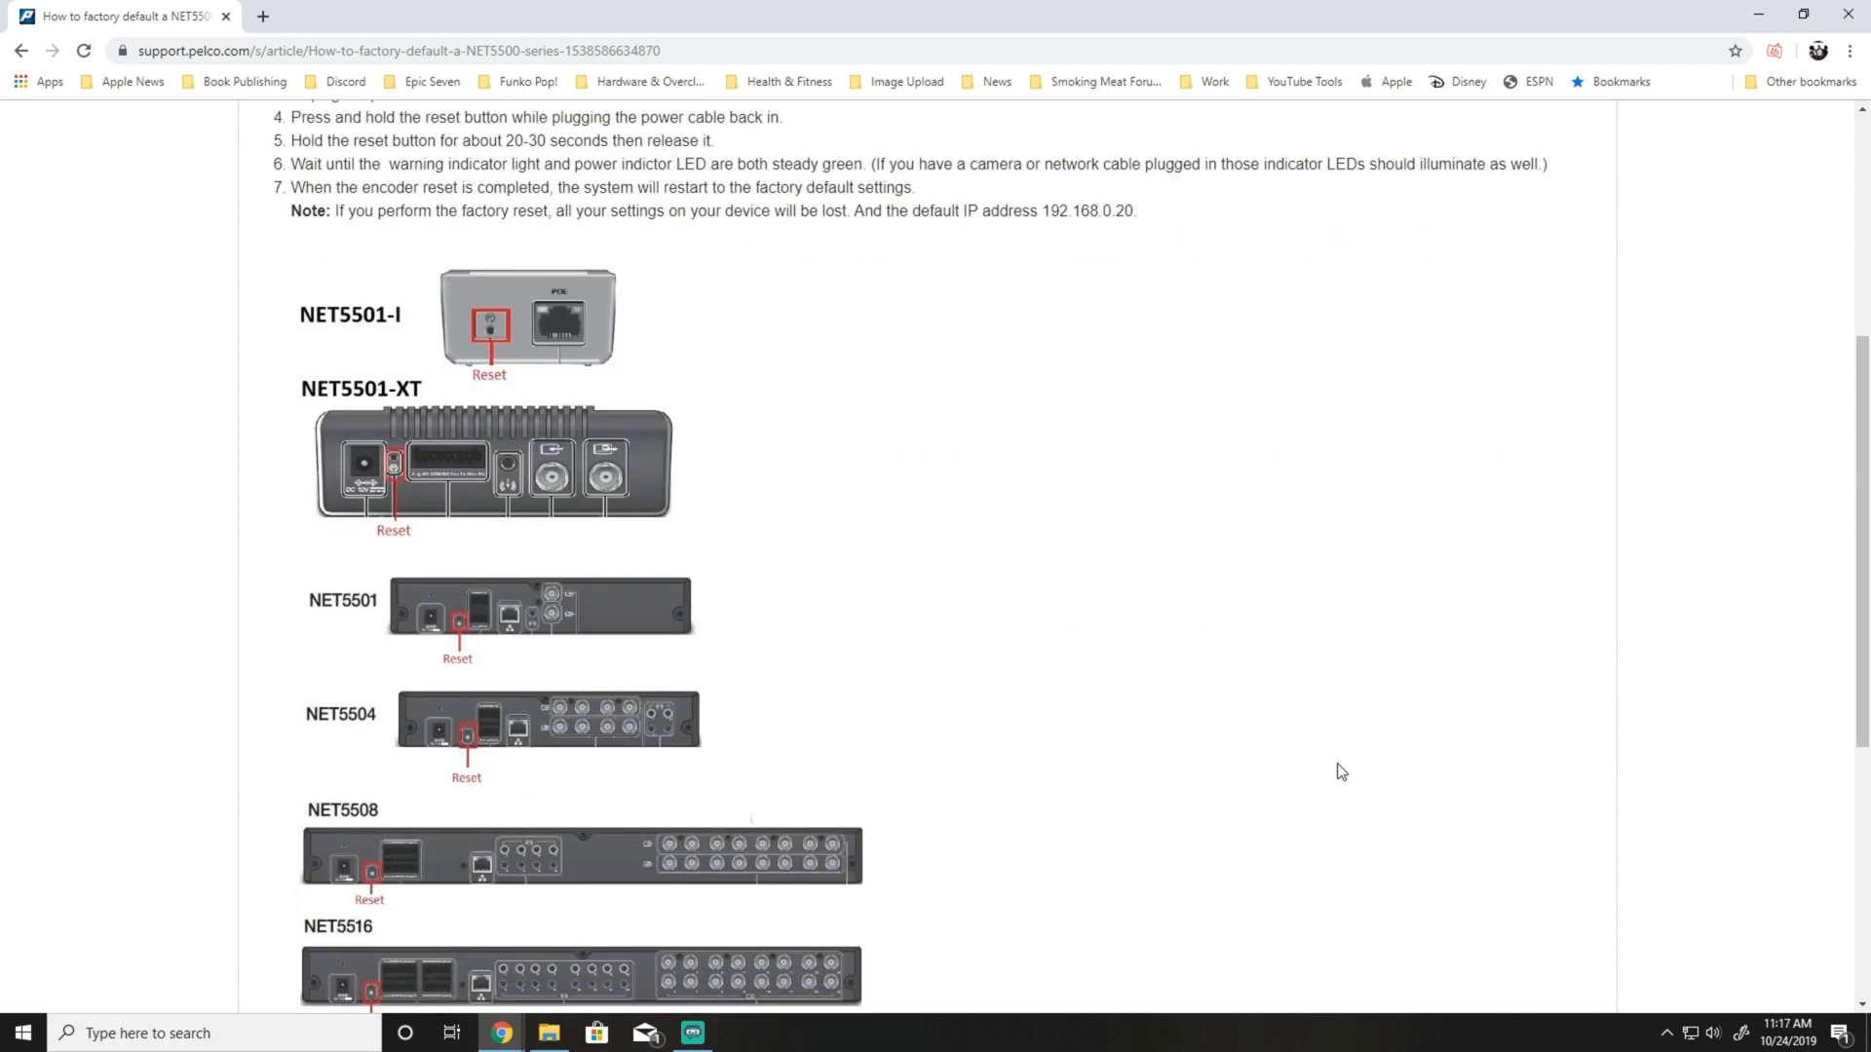
{"action": "scroll", "scroll_direction": "down", "scroll_amount": 3}
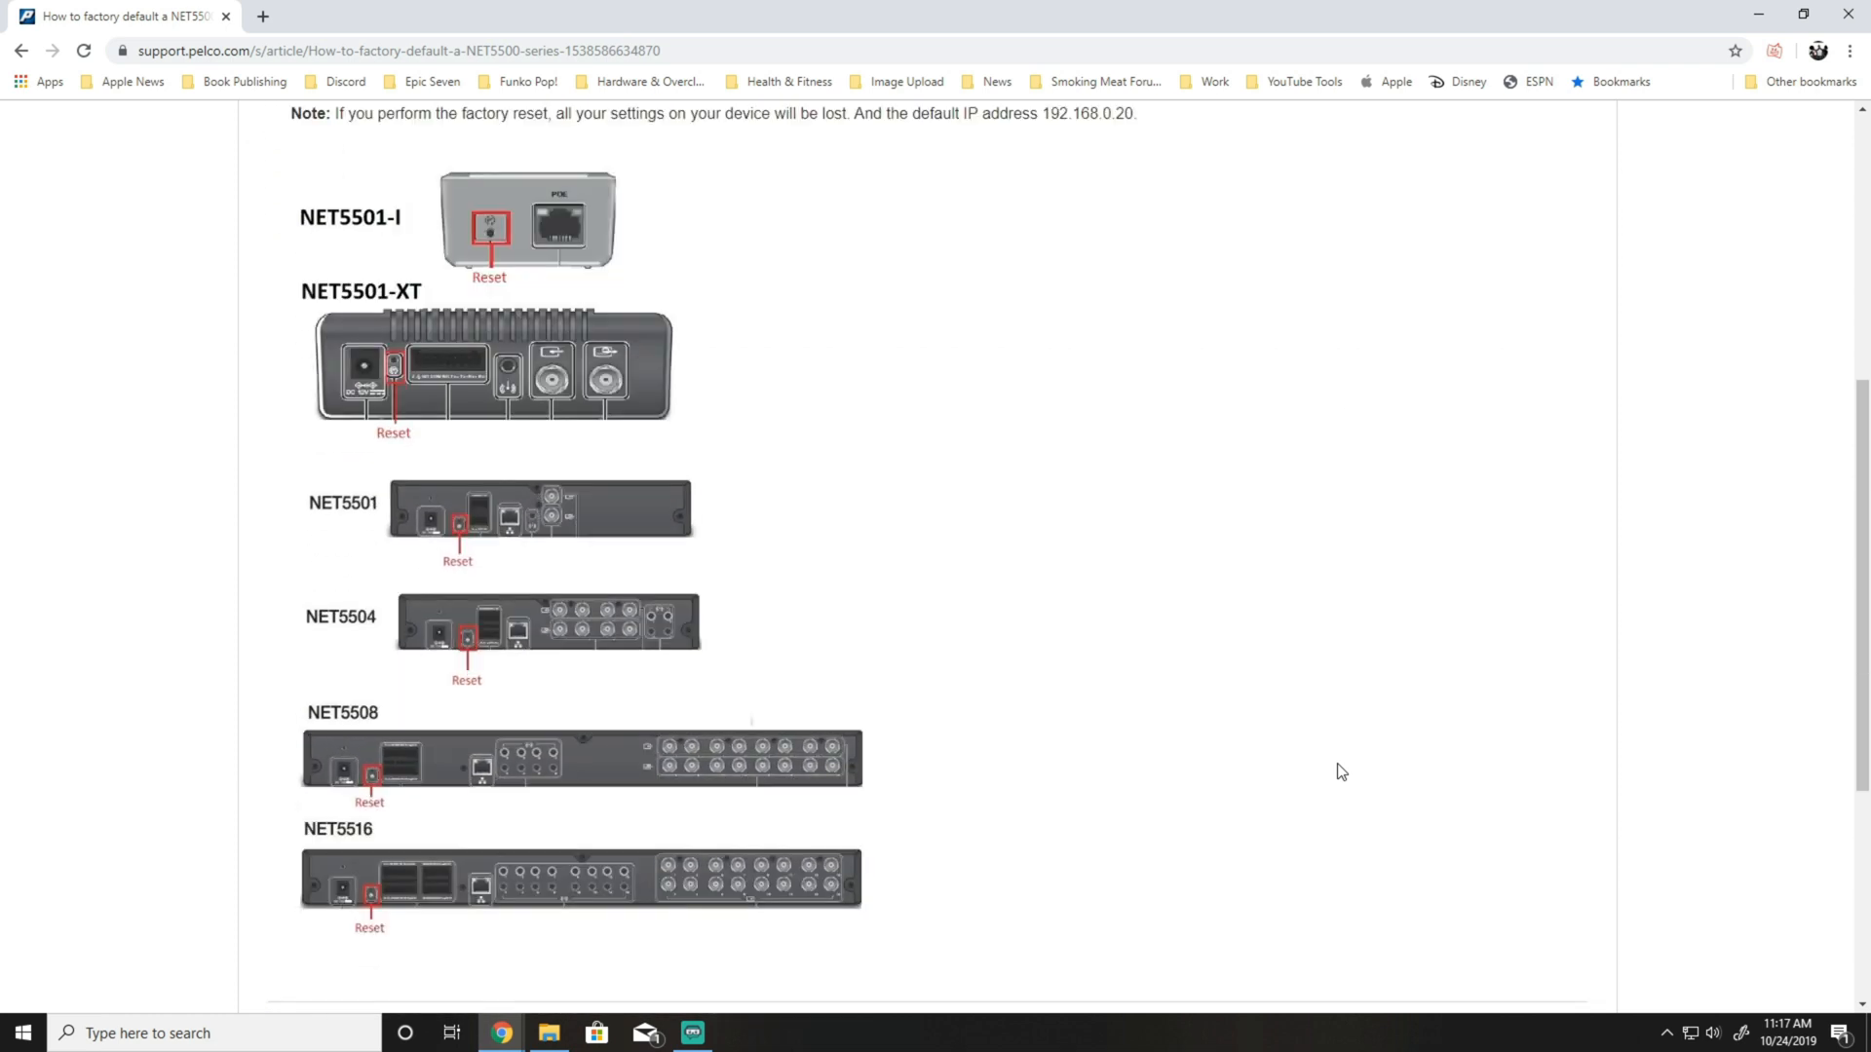